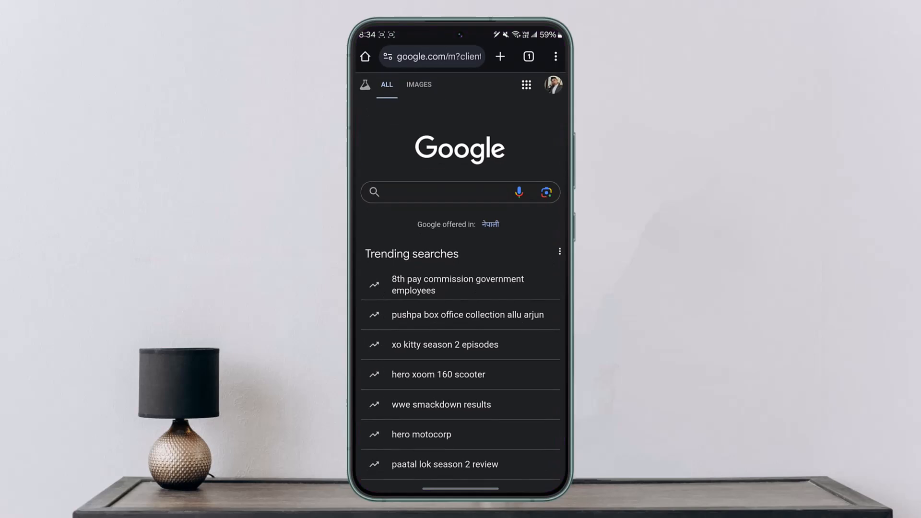
- Navigate the browser to calendar.google.com
{"action": "left_click", "coordinate": [431, 57]}
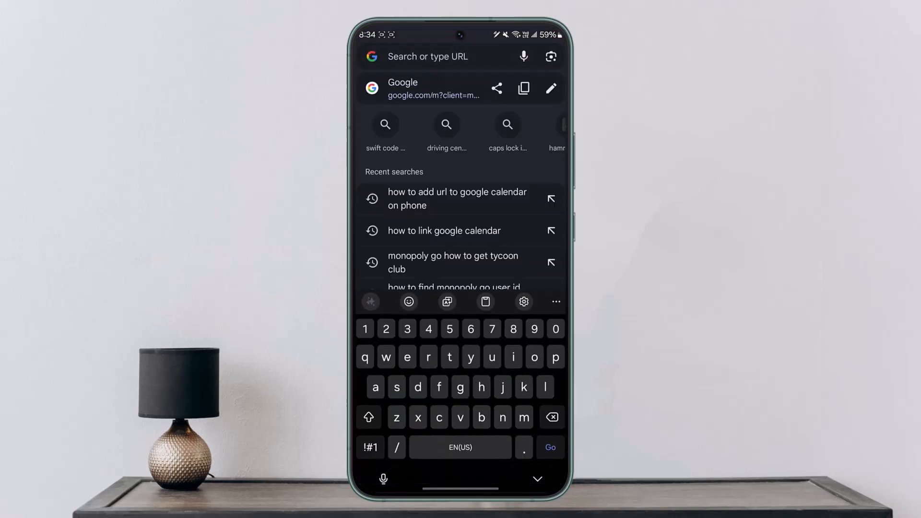
{"action": "type", "text": "calendar.google.com"}
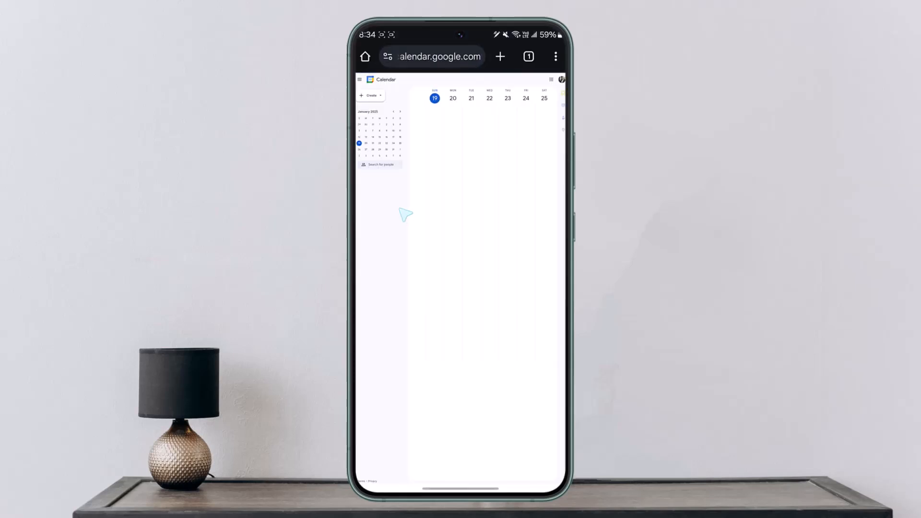
- Reveal the three-dot options menu for the personal calendar under My calendars
{"action": "left_click", "coordinate": [555, 57]}
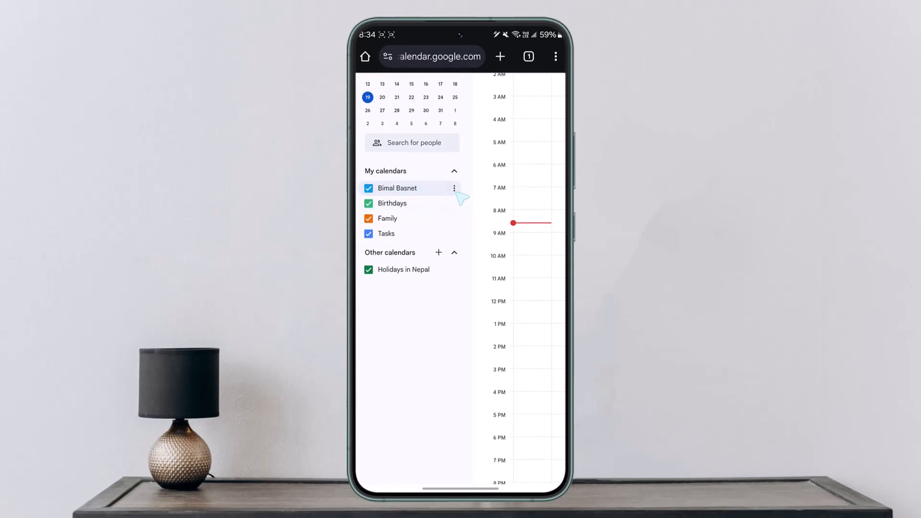
{"action": "left_click", "coordinate": [454, 188]}
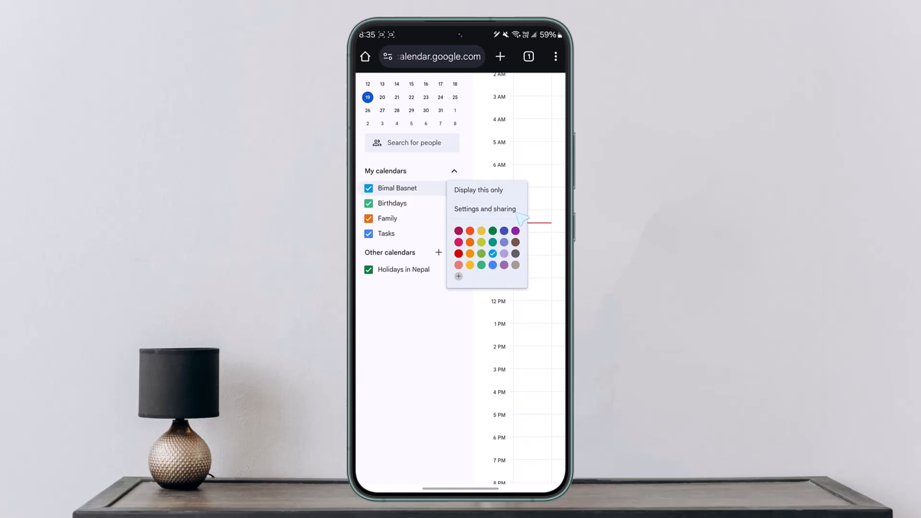
- Enter Settings and sharing and scroll through the Integrate calendar addresses
{"action": "left_click", "coordinate": [483, 208]}
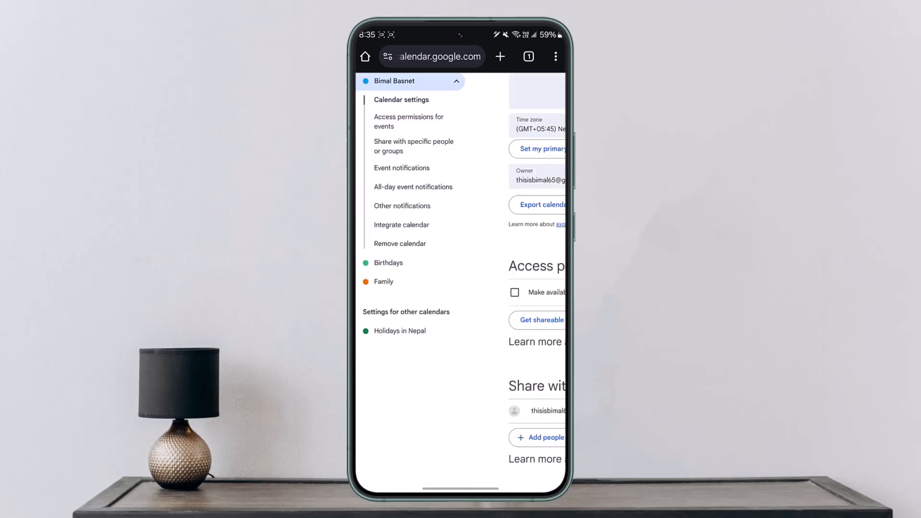
{"action": "left_click", "coordinate": [488, 148]}
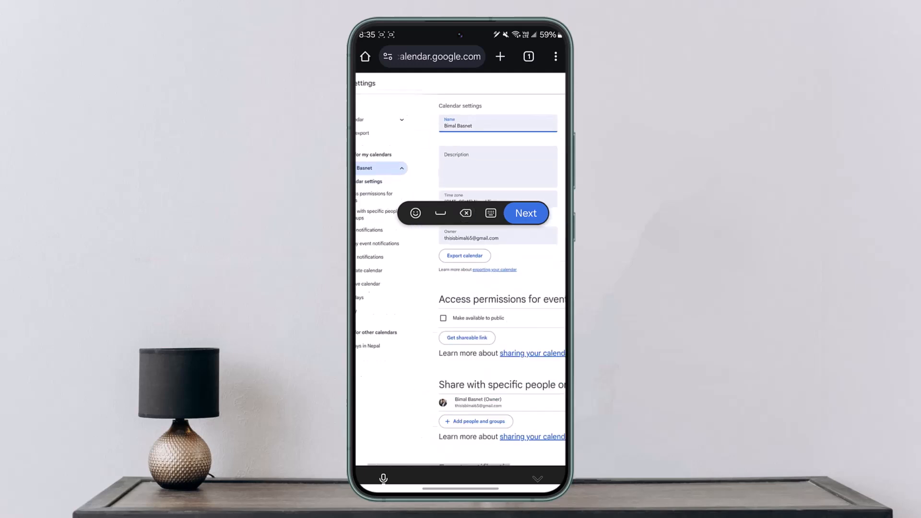
{"action": "scroll", "scroll_direction": "down", "scroll_amount": 3}
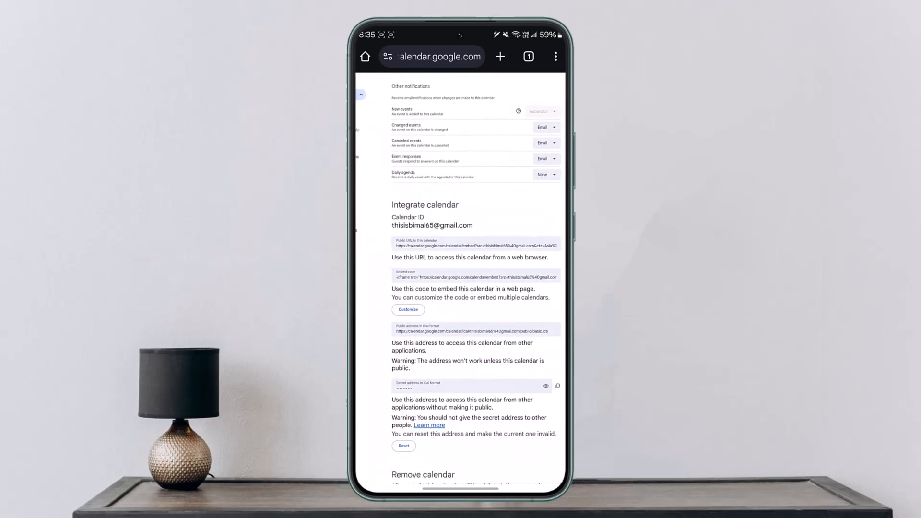
{"action": "scroll", "scroll_direction": "down", "scroll_amount": 3}
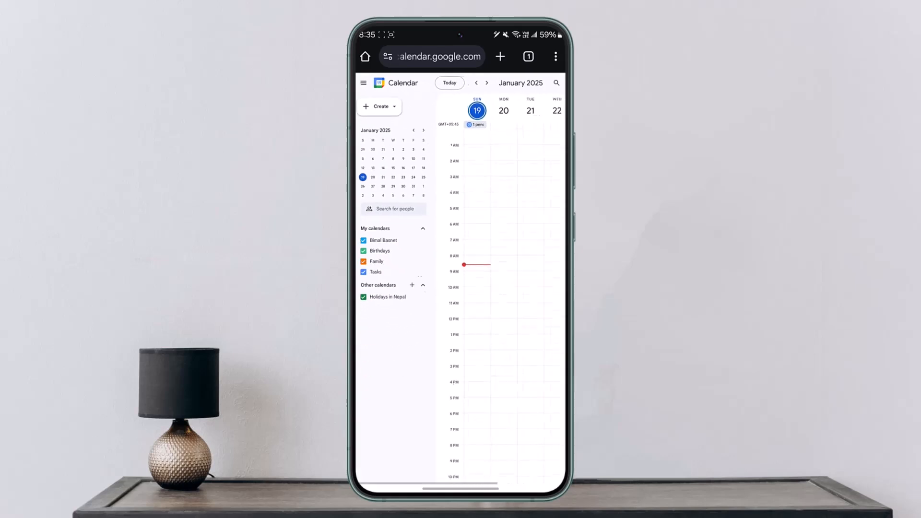
- Return to the phone's home screen, leaving Google Calendar
{"action": "key", "text": "home"}
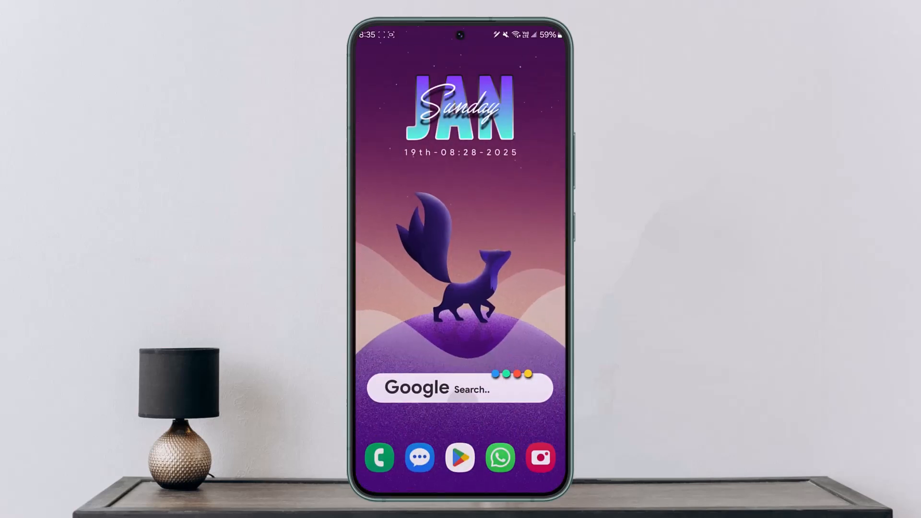